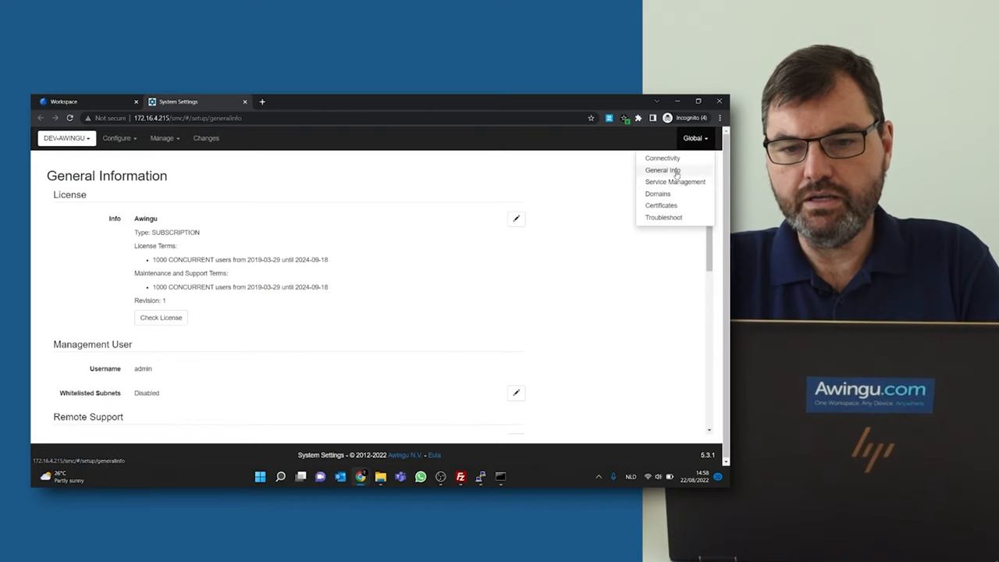
# - Review the Environment Backups SFTP and encryption settings on the Connectivity page
pyautogui.click(662, 157)
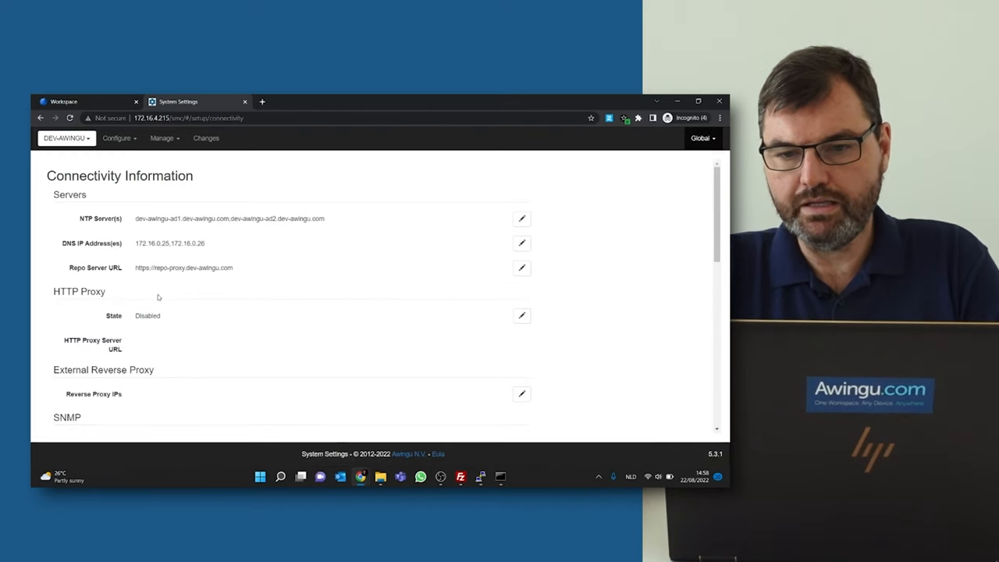
pyautogui.scroll(-3)
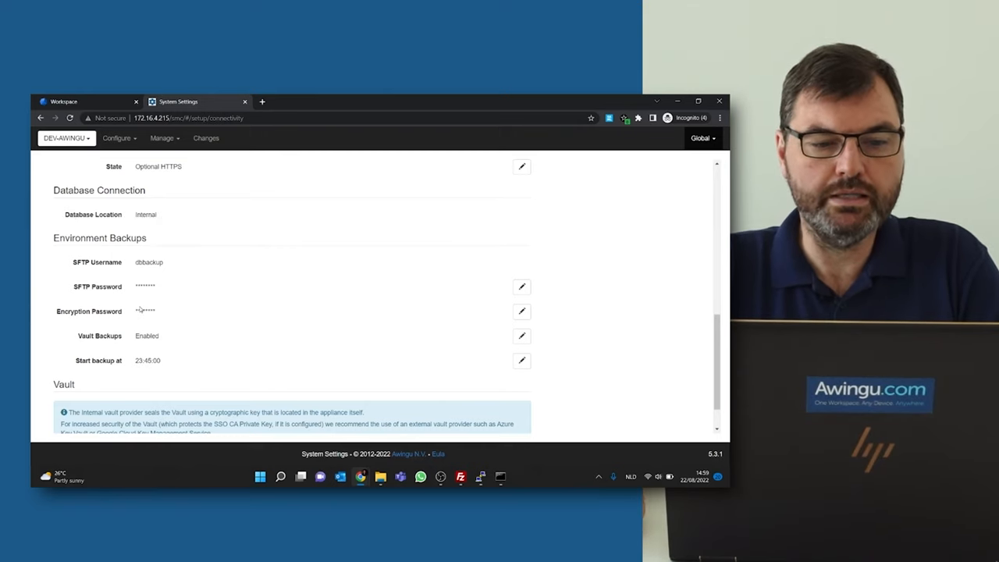
pyautogui.doubleClick(146, 311)
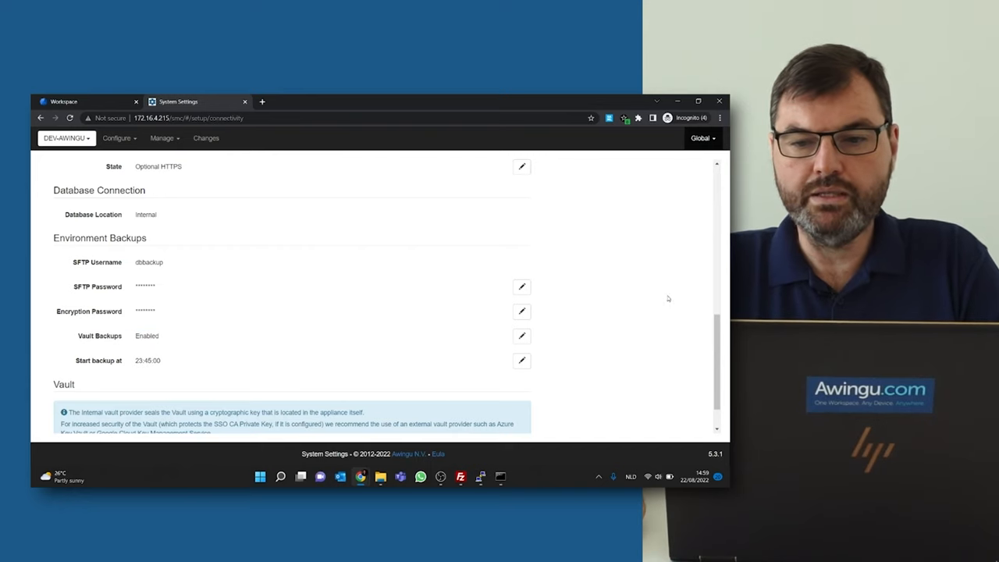
pyautogui.click(702, 137)
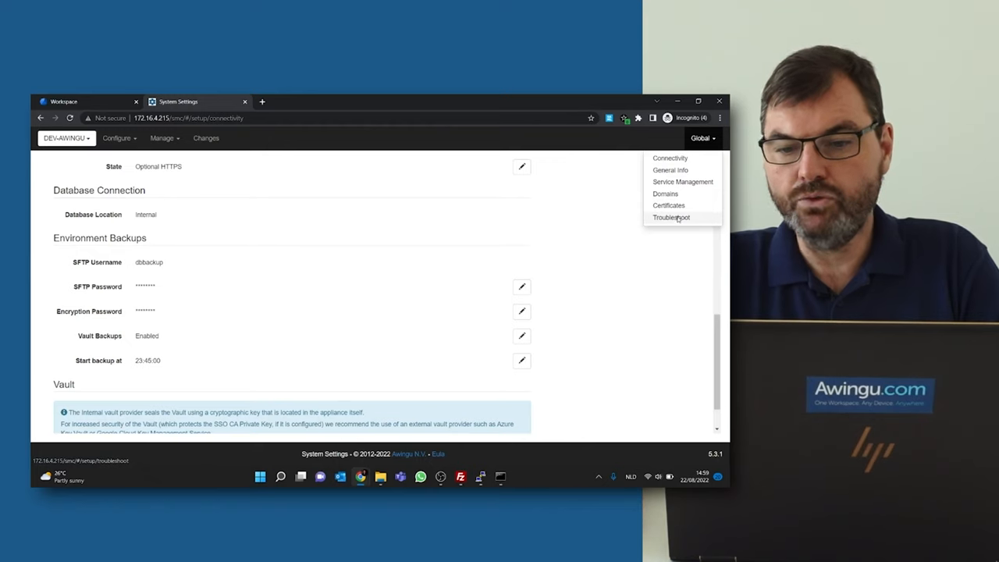
# - Run environment-backup-create from Troubleshoot, then run environment-backup-list
pyautogui.click(671, 217)
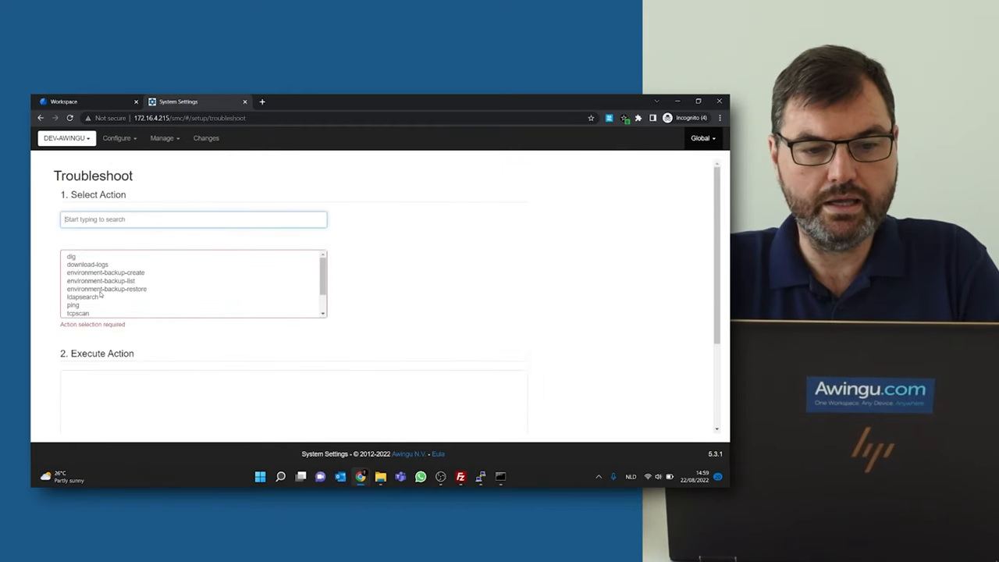
pyautogui.click(106, 272)
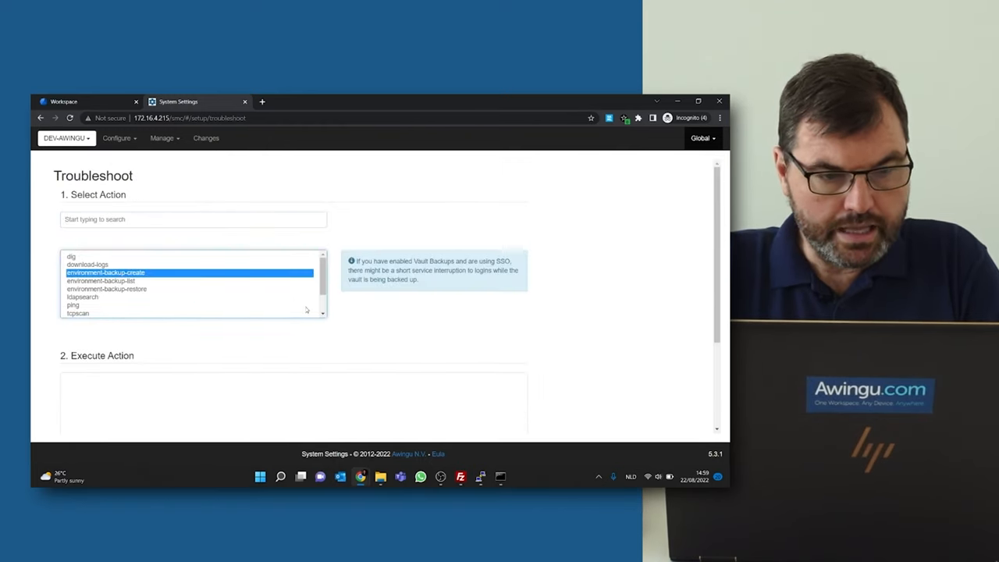
pyautogui.click(509, 327)
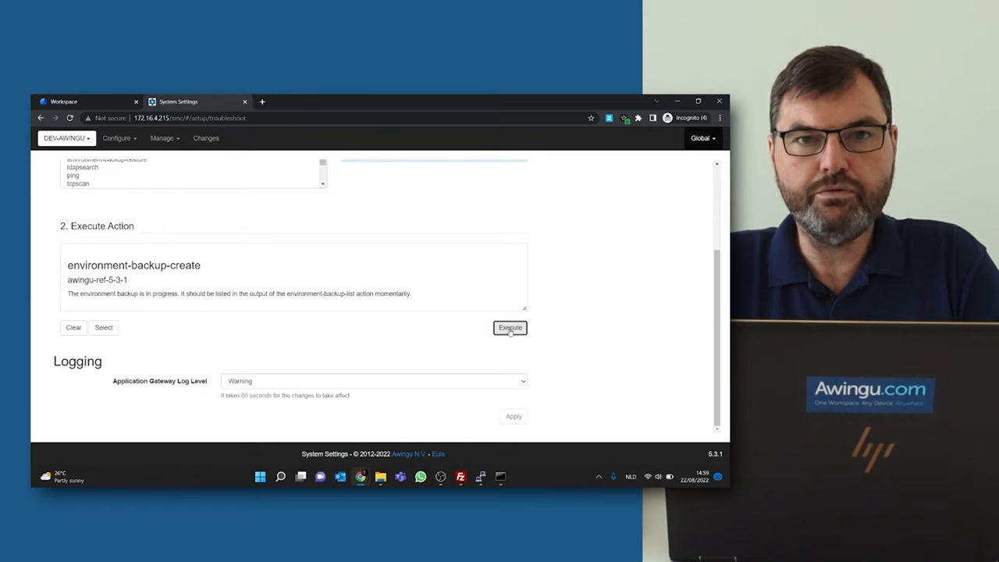
pyautogui.moveTo(574, 317)
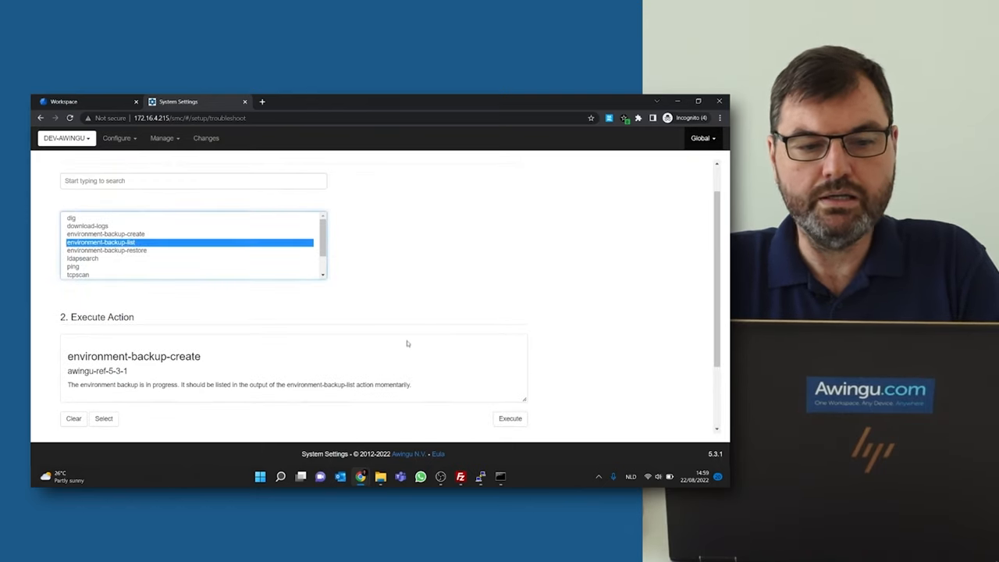
pyautogui.click(509, 418)
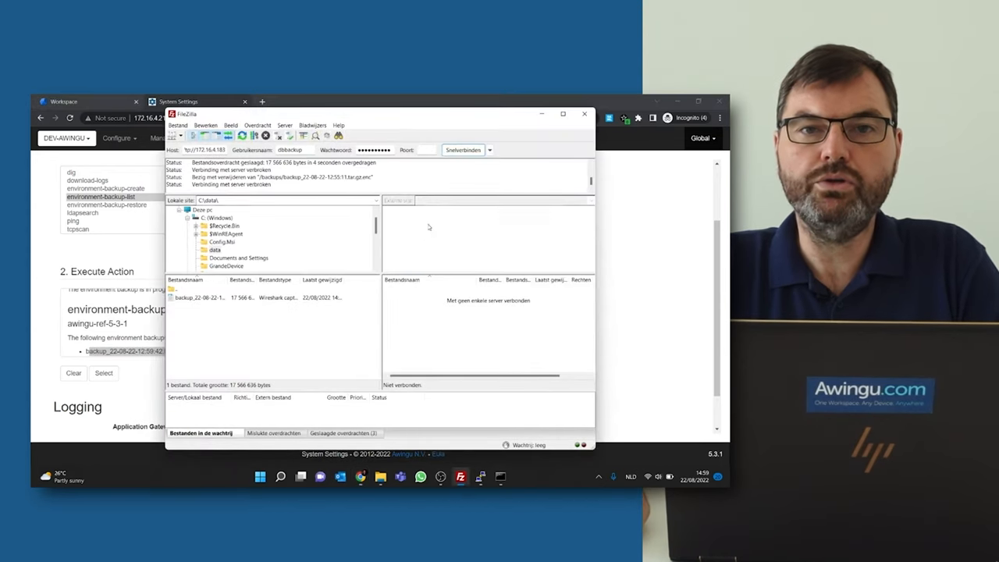
# - Connect to sftp://dbbackup via Quickconnect history and download the backup file
pyautogui.click(490, 150)
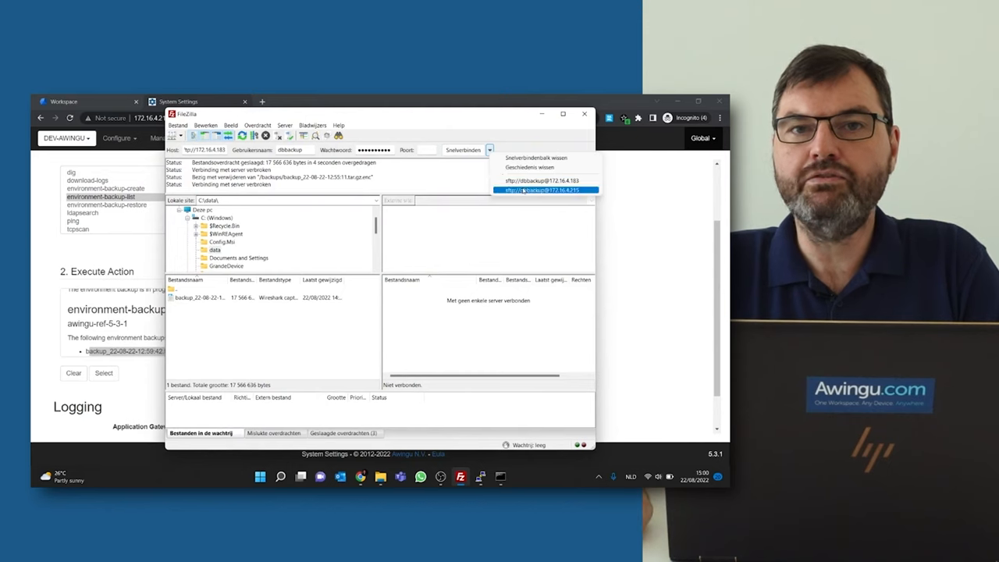
pyautogui.click(545, 191)
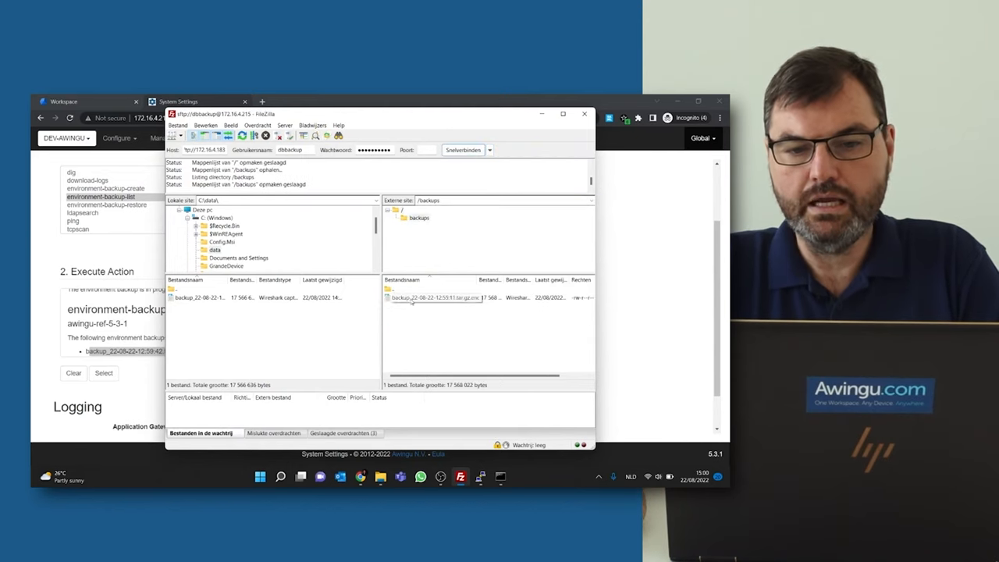
pyautogui.click(434, 296)
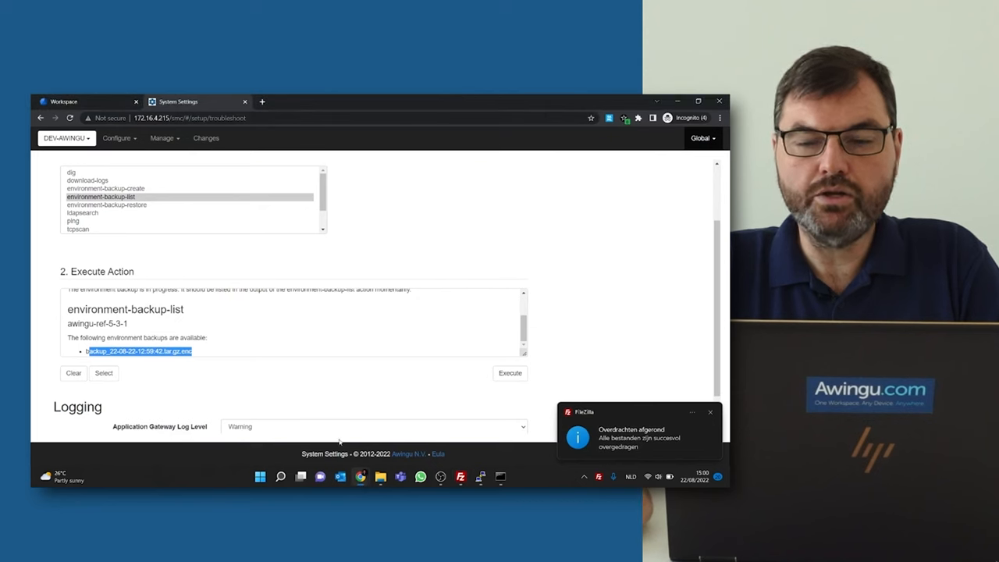
pyautogui.moveTo(359, 476)
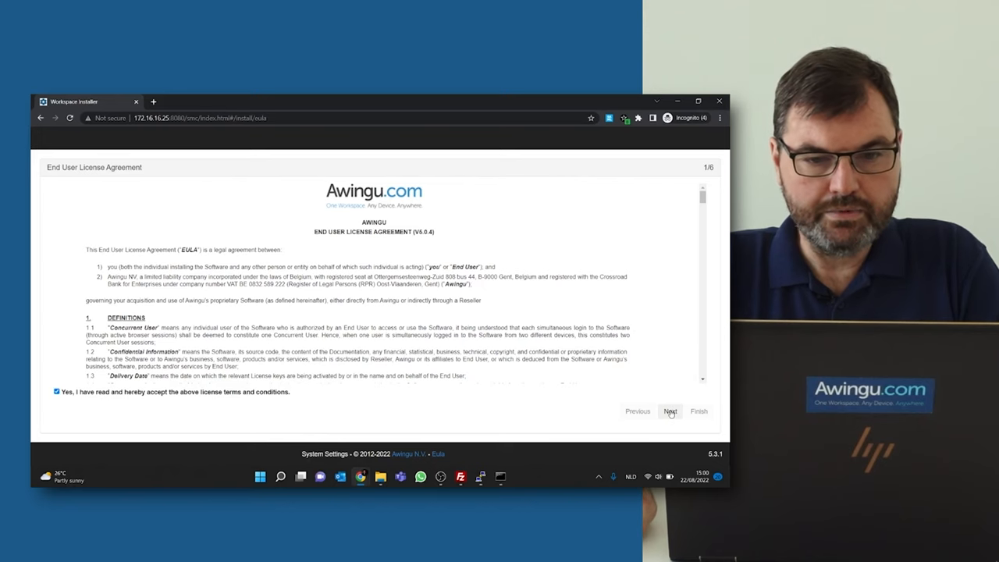
# - Accept the license and proceed past minimum requirements validation to Restore Backup
pyautogui.click(670, 412)
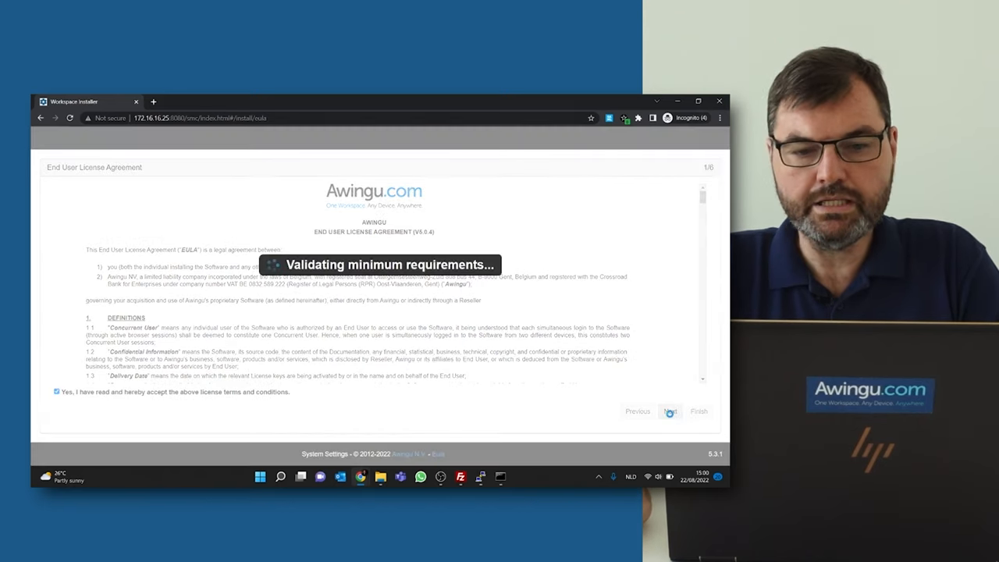
pyautogui.click(669, 412)
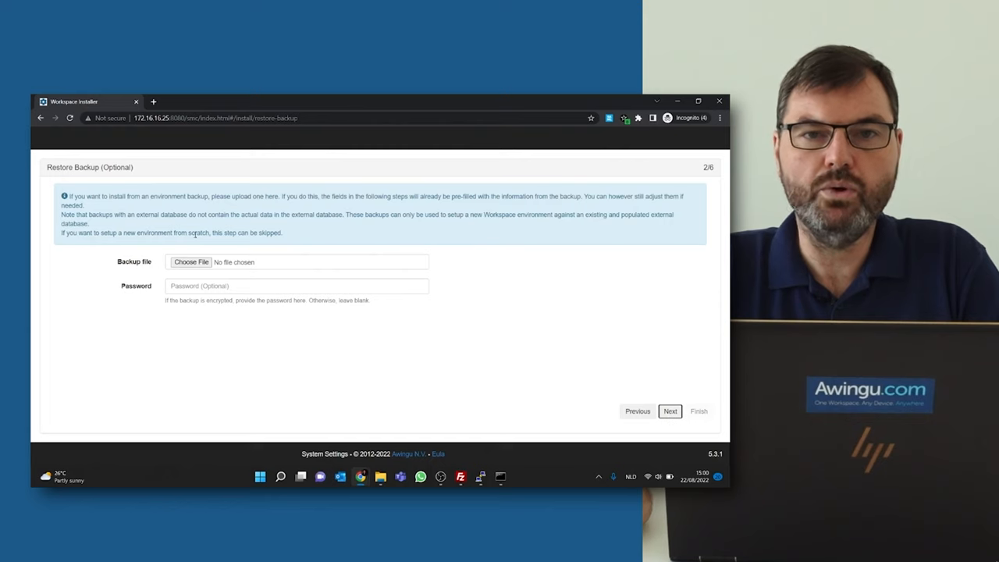
# - Select the downloaded .tar.gz.enc backup, enter its password and start the upload
pyautogui.click(191, 262)
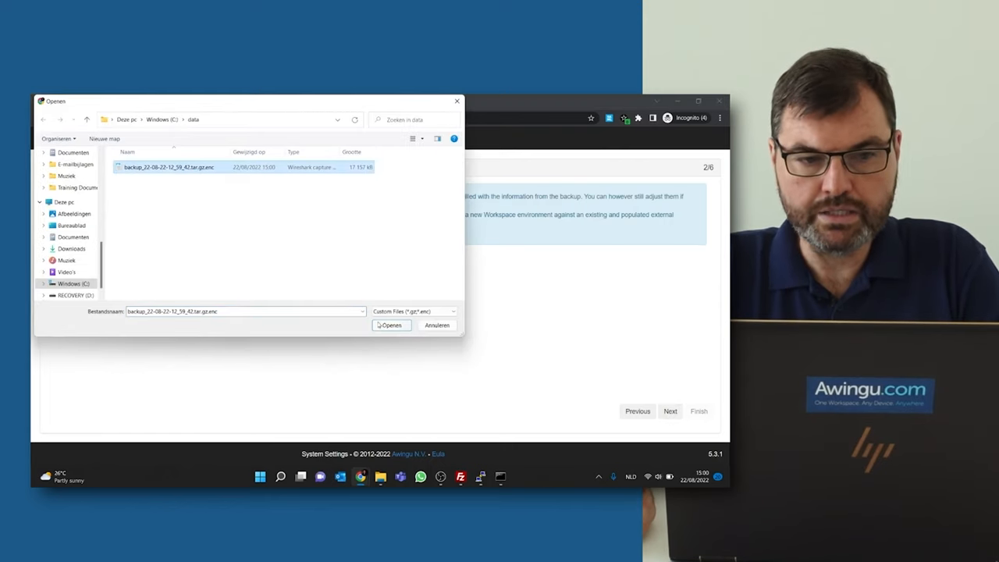
pyautogui.click(390, 324)
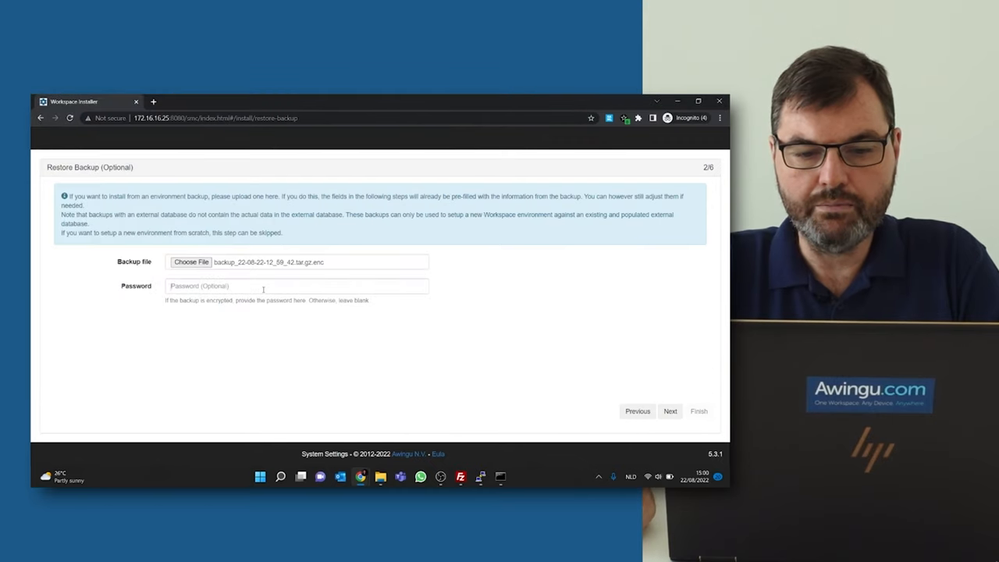
pyautogui.write('••••••')
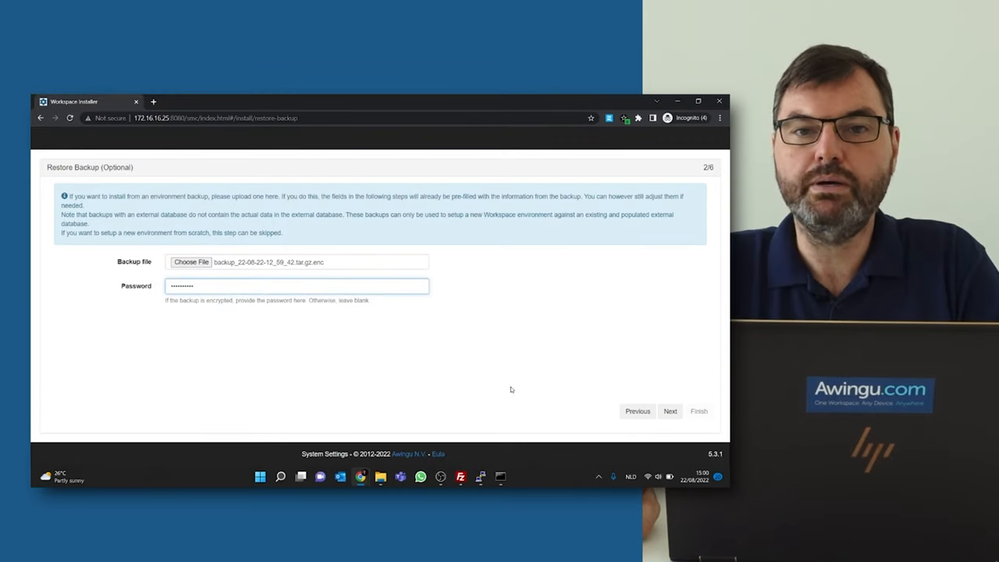
pyautogui.click(668, 412)
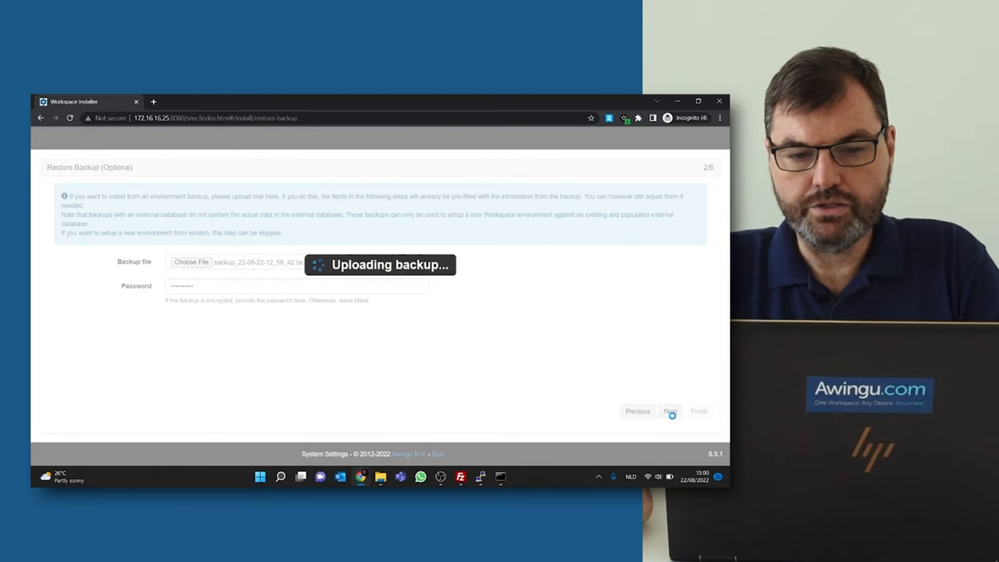
# - Accept the restored Server and Database Configuration and finish from the Summary to start installation
pyautogui.click(669, 412)
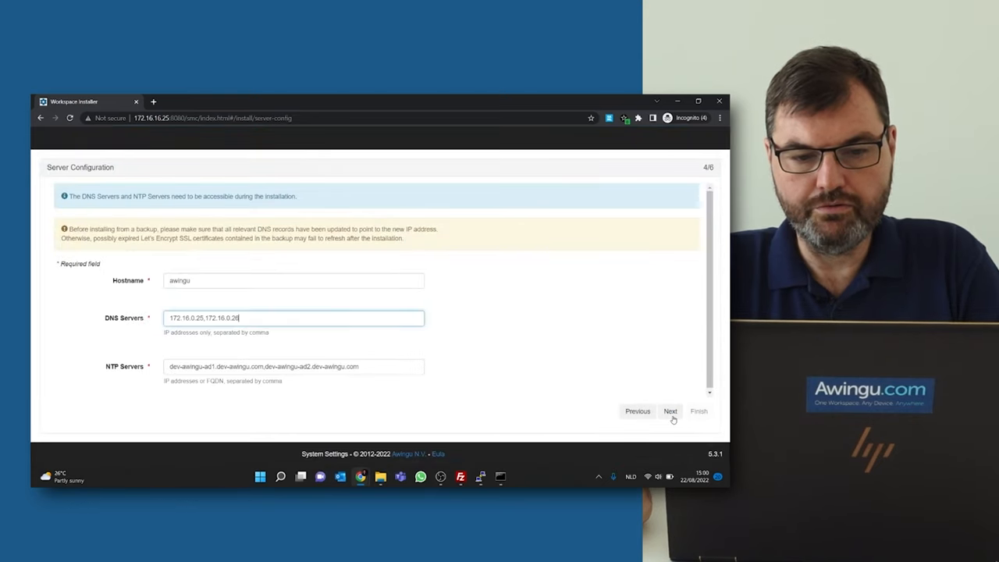
pyautogui.click(669, 412)
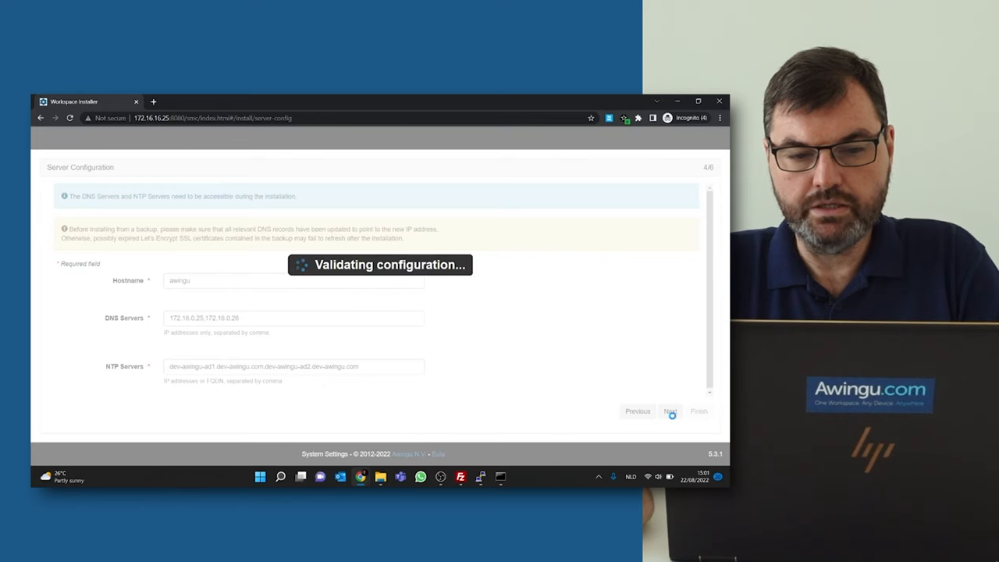
pyautogui.click(669, 412)
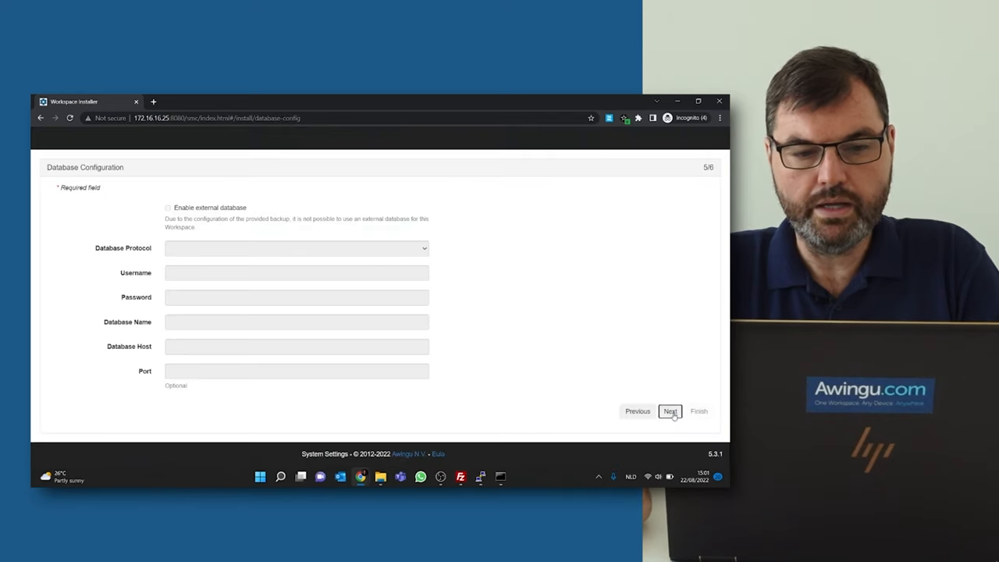
pyautogui.click(669, 412)
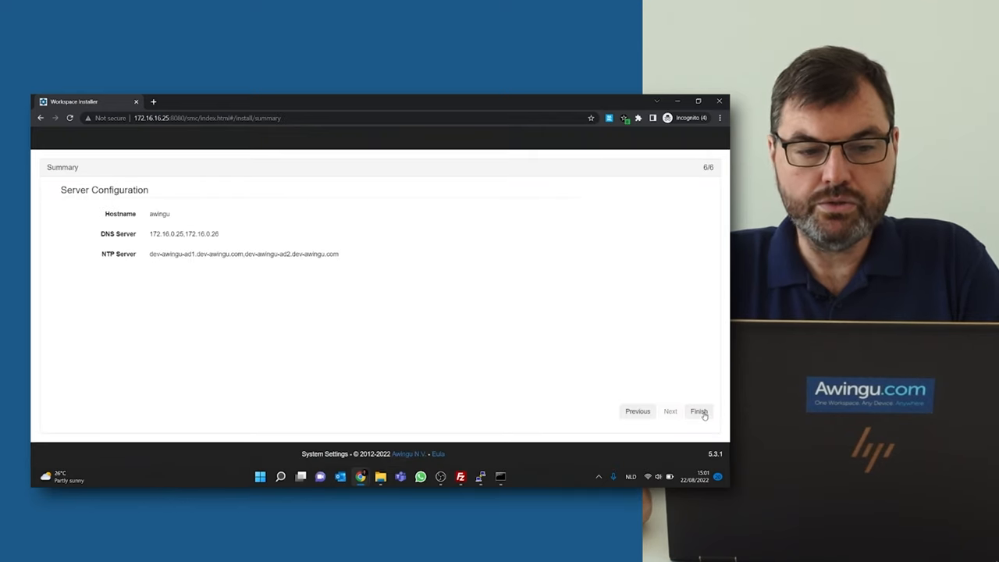
pyautogui.click(698, 412)
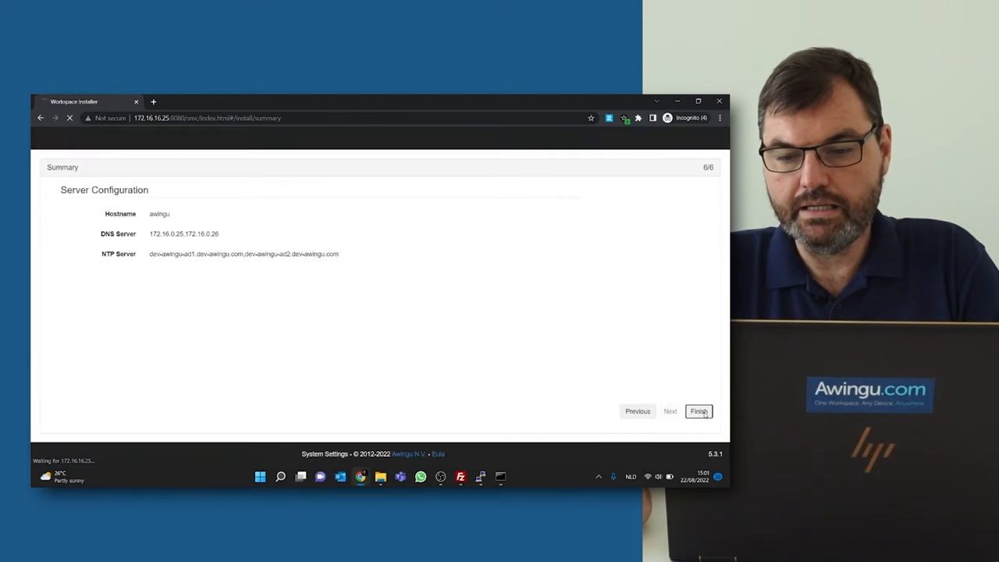
pyautogui.click(698, 412)
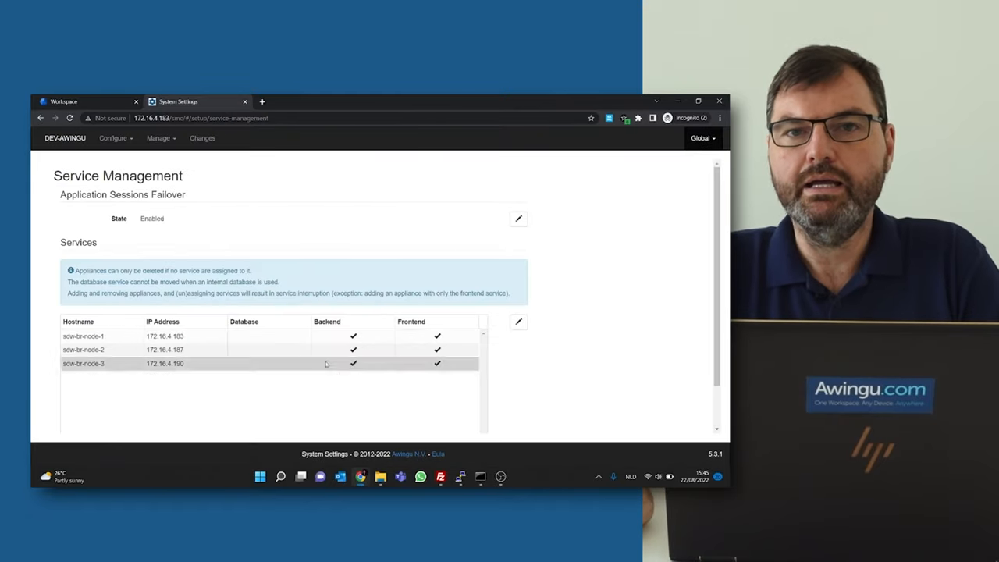
# - Review the restored external PostgreSQL connection and encrypted backup settings under Connectivity
pyautogui.click(702, 137)
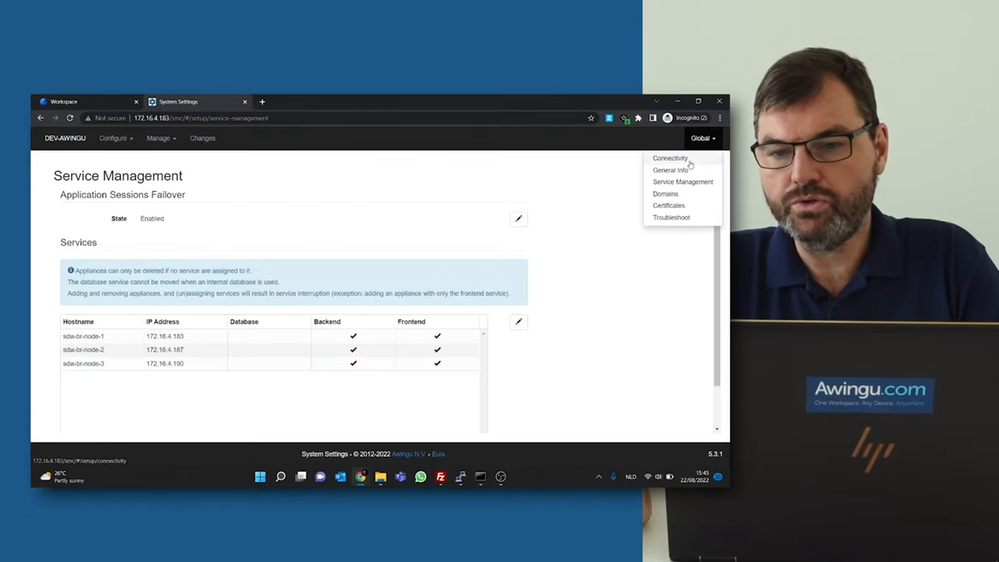
pyautogui.click(670, 158)
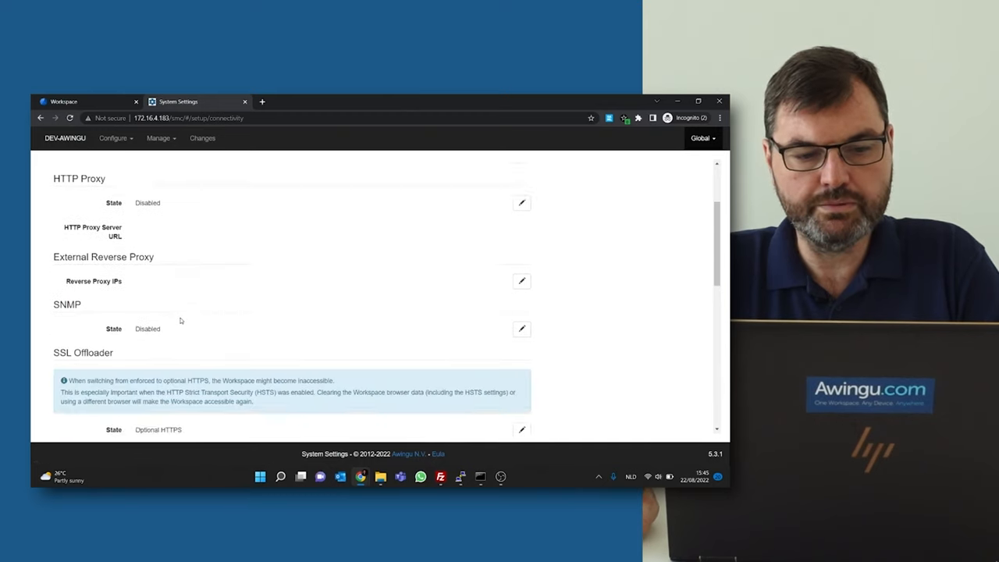
pyautogui.scroll(-3)
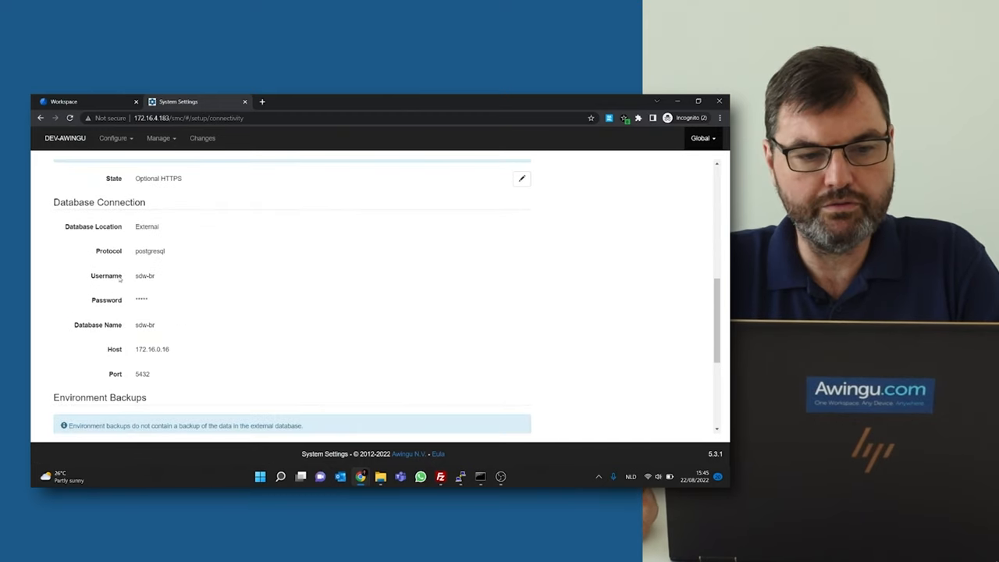
pyautogui.moveTo(164, 279)
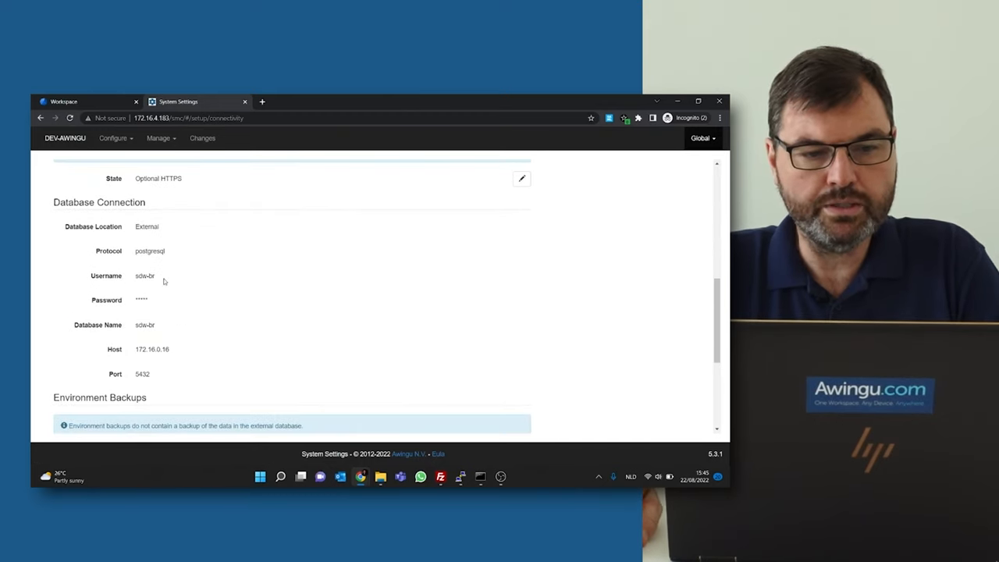
pyautogui.scroll(-3)
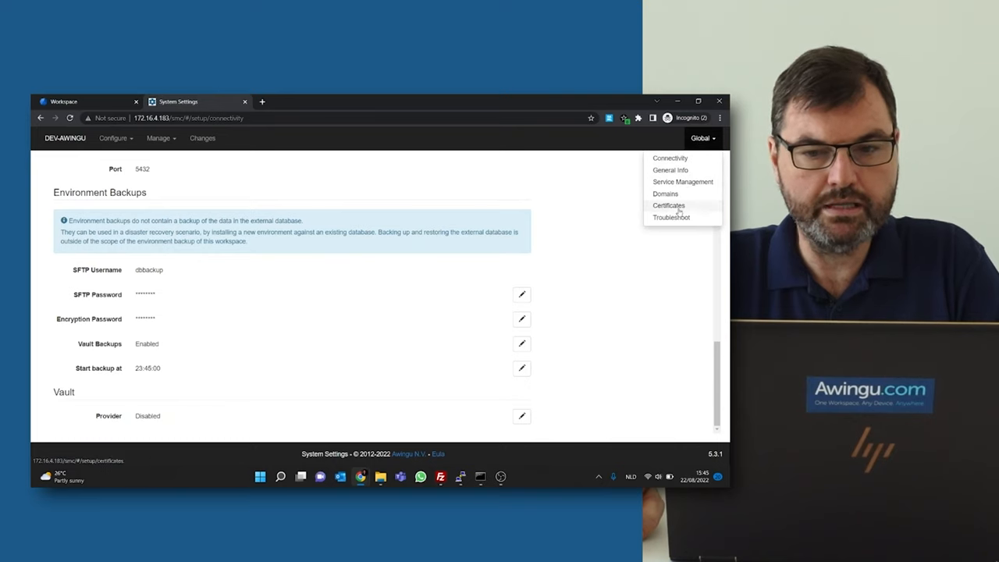
# - Run environment-backup-create on the new workspace, then list the available backups
pyautogui.click(671, 217)
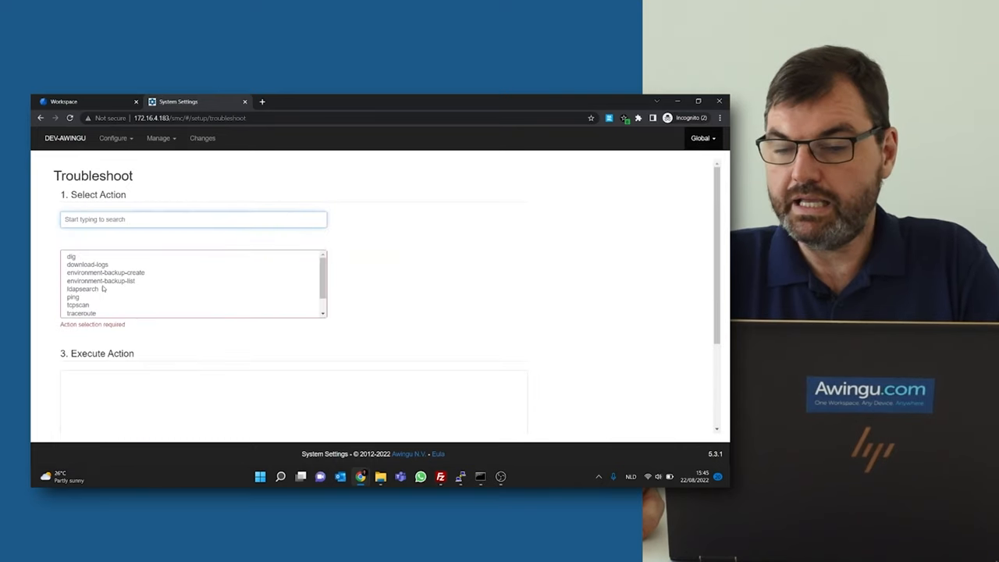
pyautogui.click(107, 272)
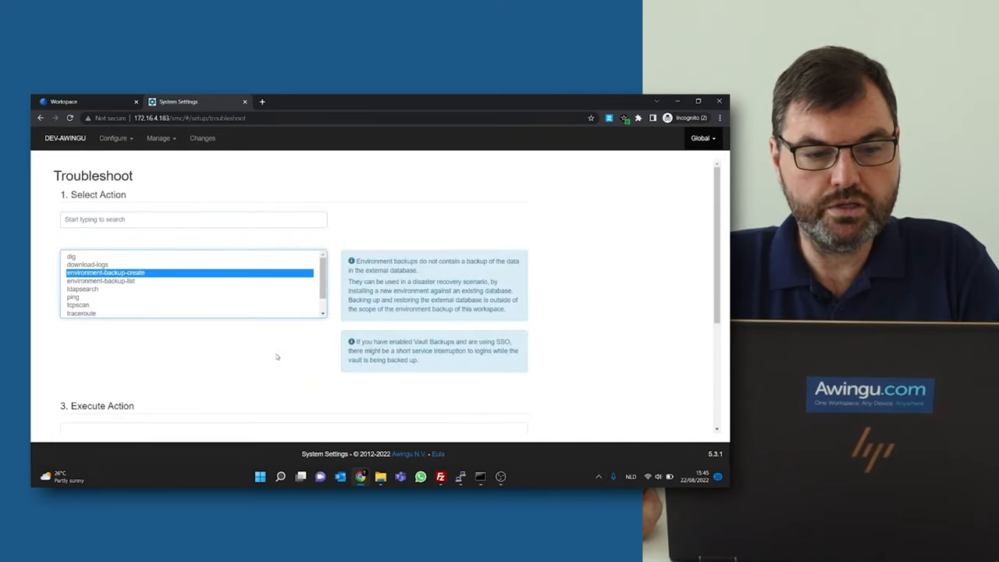
pyautogui.scroll(-3)
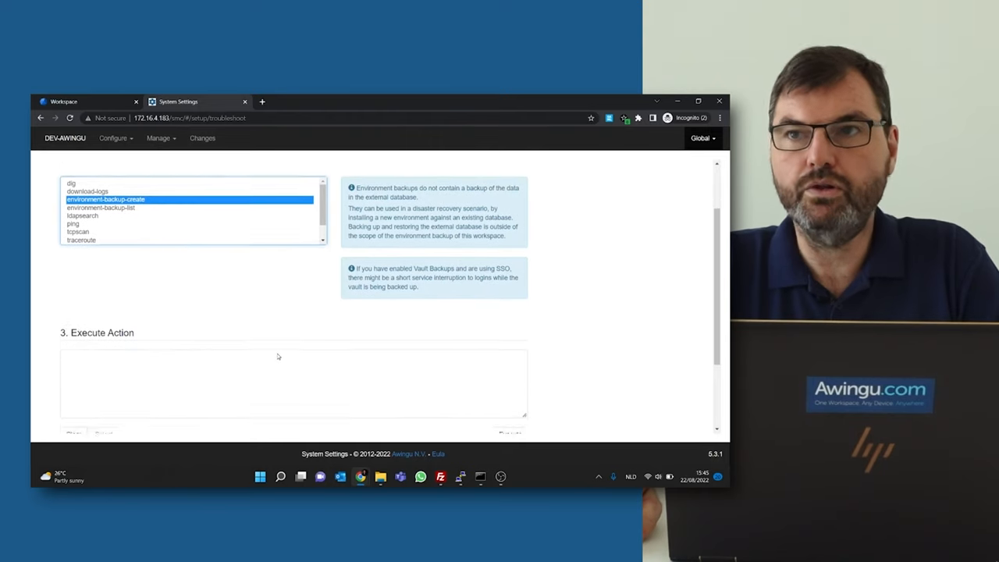
pyautogui.click(509, 371)
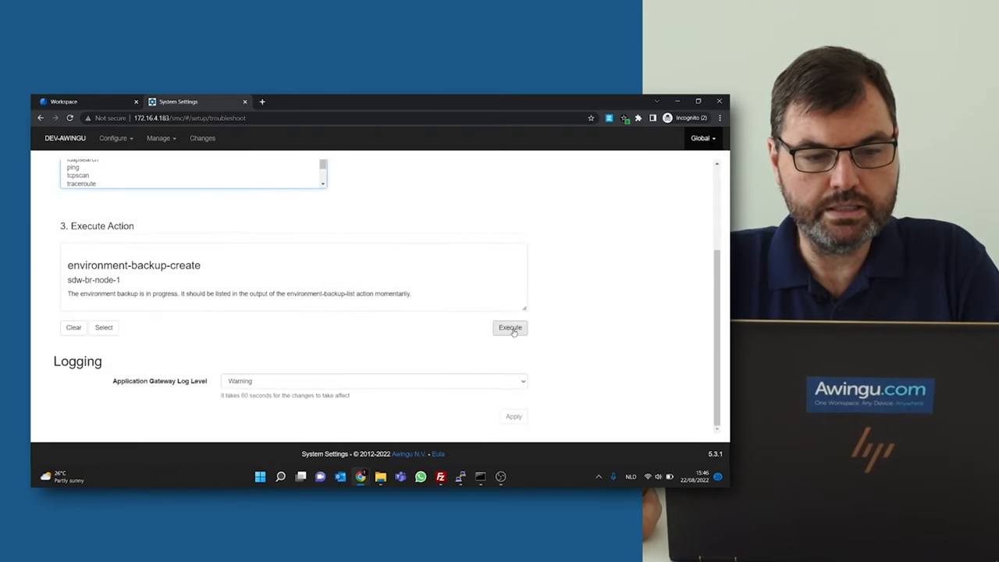
pyautogui.click(509, 328)
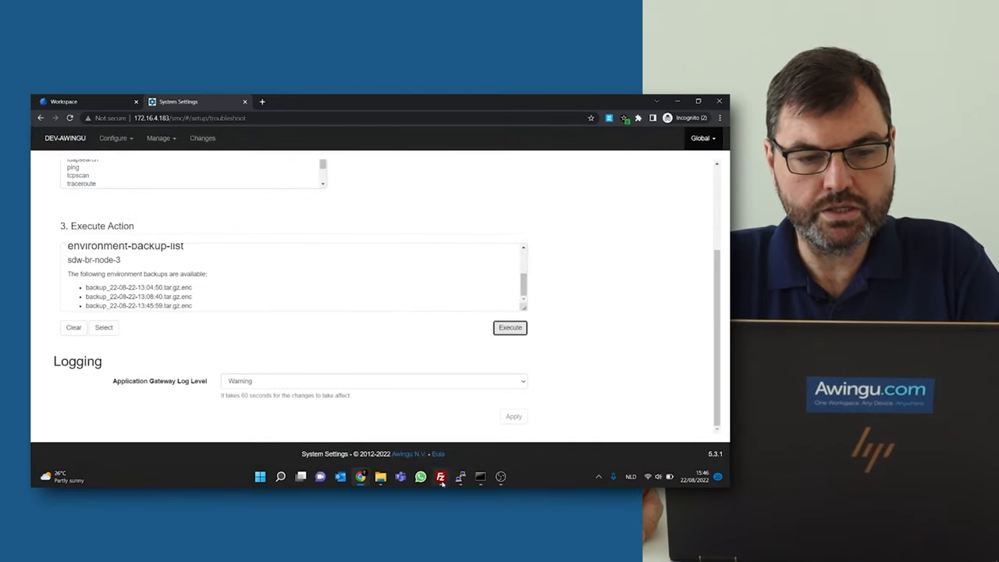
# - Reconnect FileZilla to the backup server in the current tab and open the backups folder
pyautogui.click(440, 478)
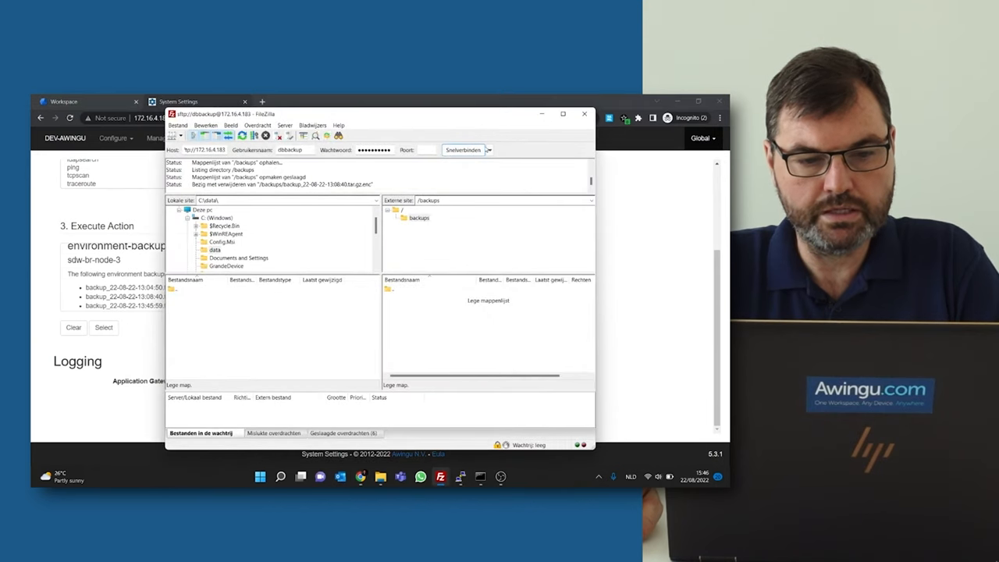
pyautogui.click(490, 150)
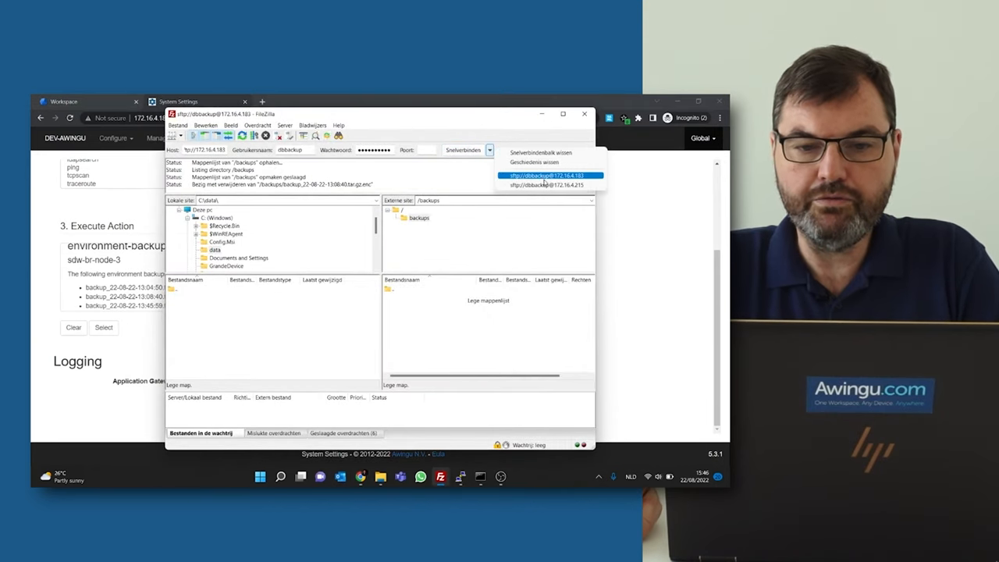
pyautogui.click(549, 175)
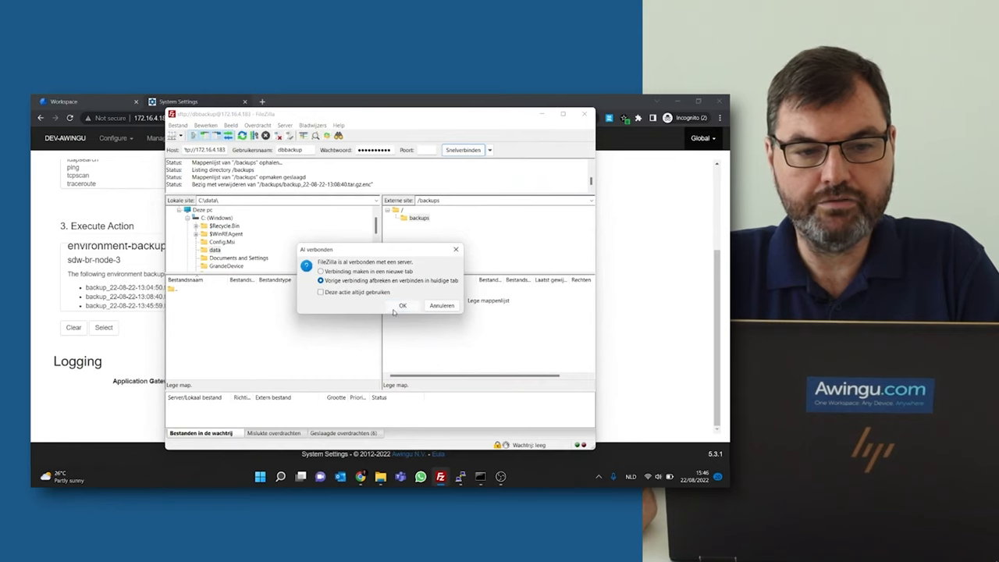
pyautogui.click(403, 304)
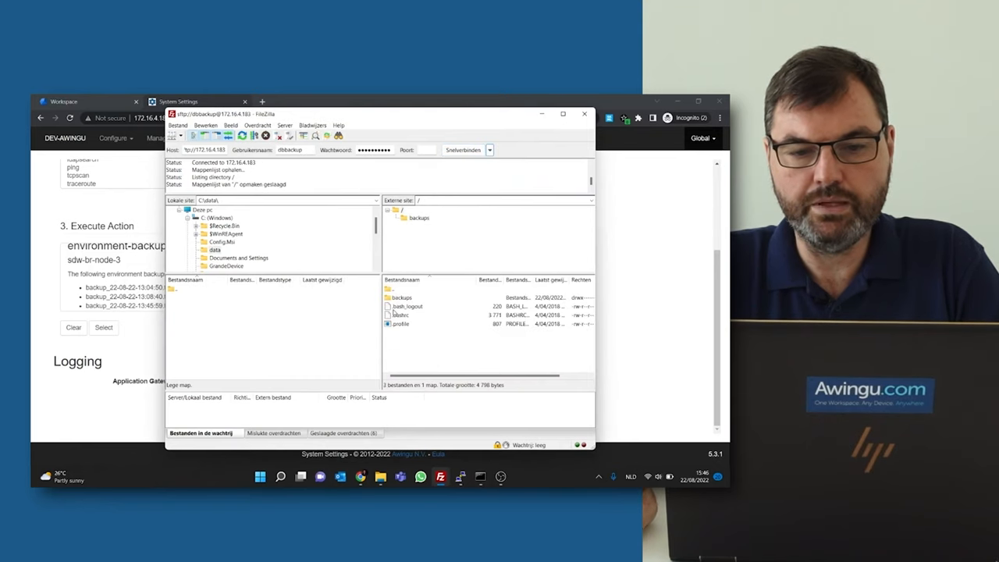
pyautogui.doubleClick(418, 219)
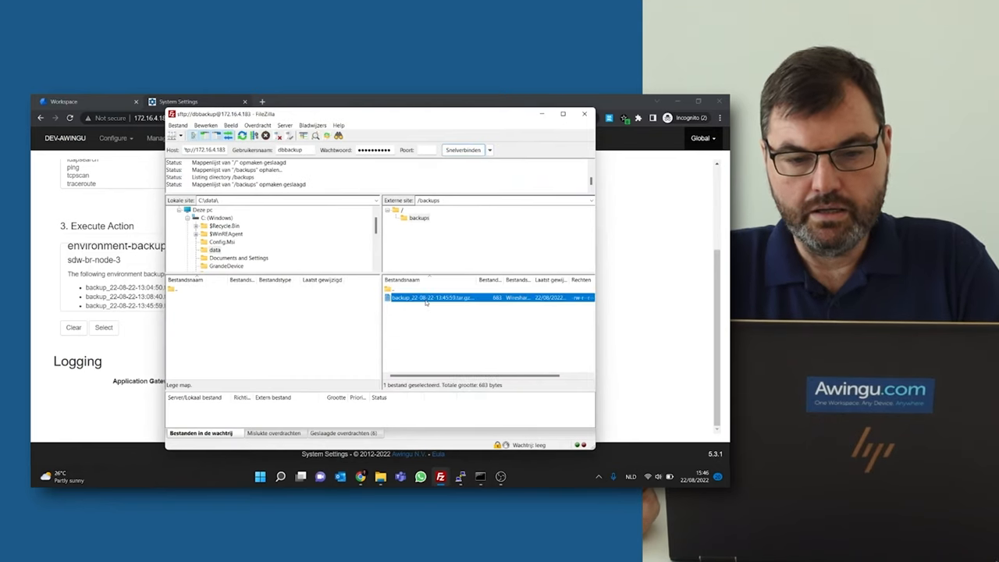
pyautogui.moveTo(326, 319)
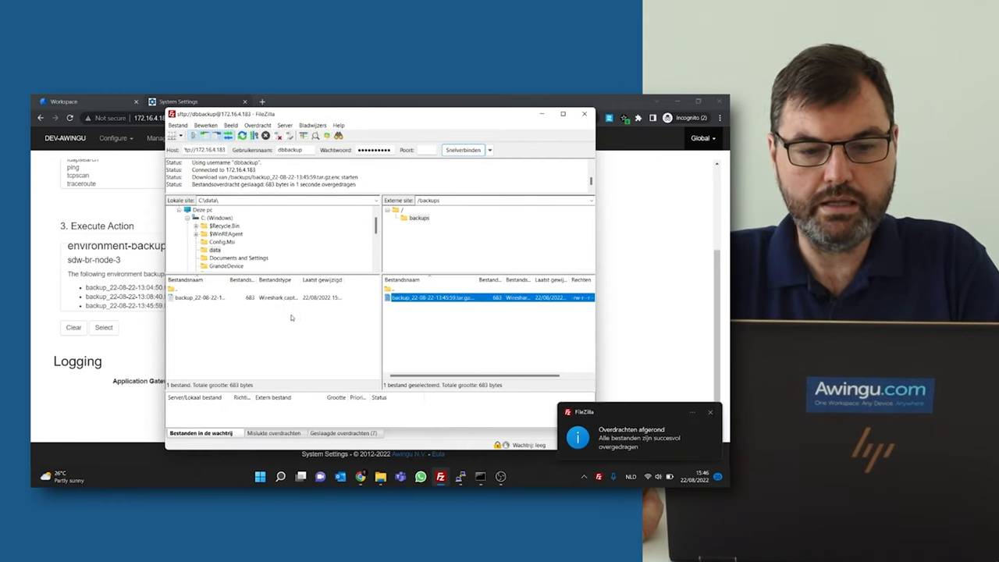
pyautogui.moveTo(360, 476)
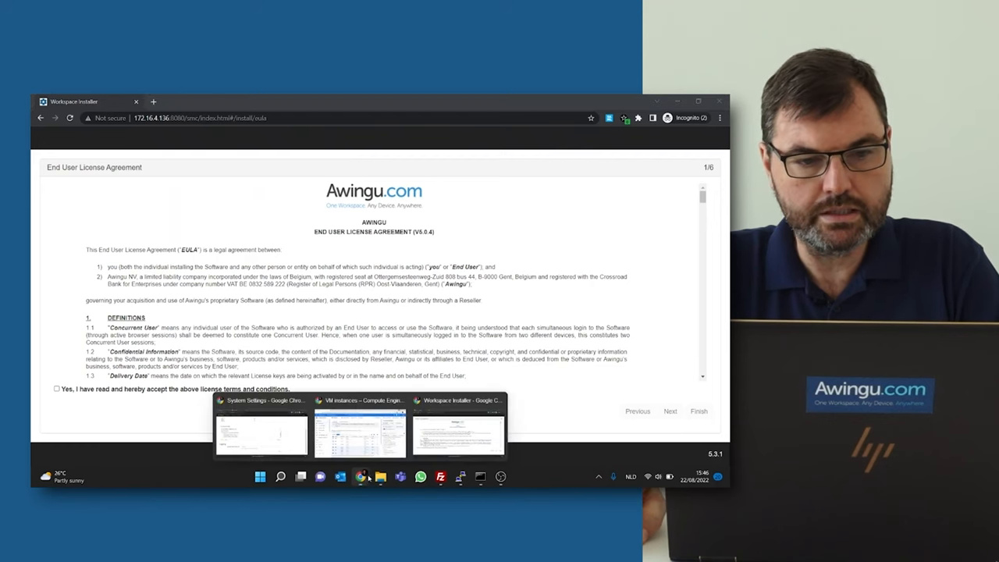
# - Stop the three selected original node VM instances in Google Cloud Console
pyautogui.click(359, 434)
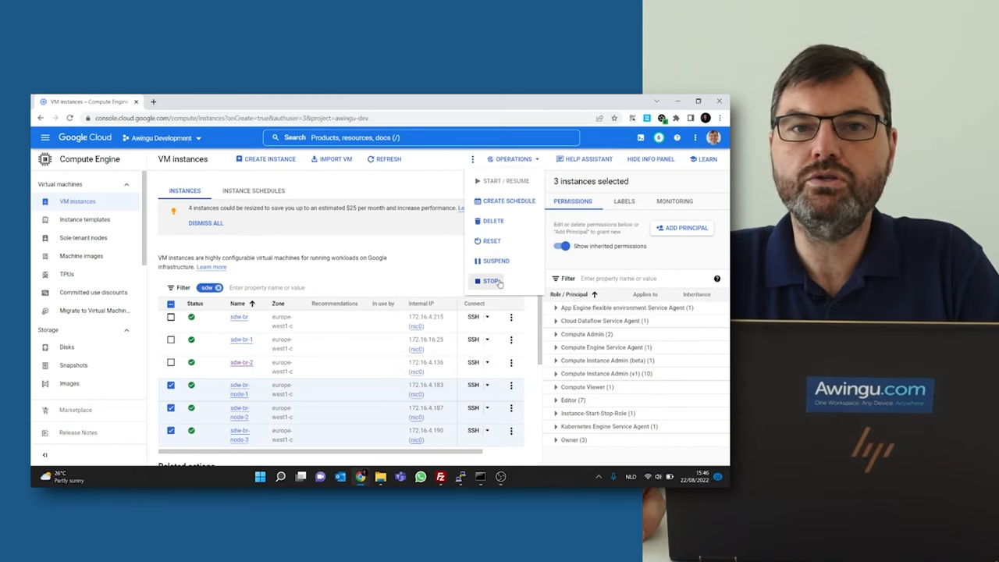
pyautogui.click(490, 281)
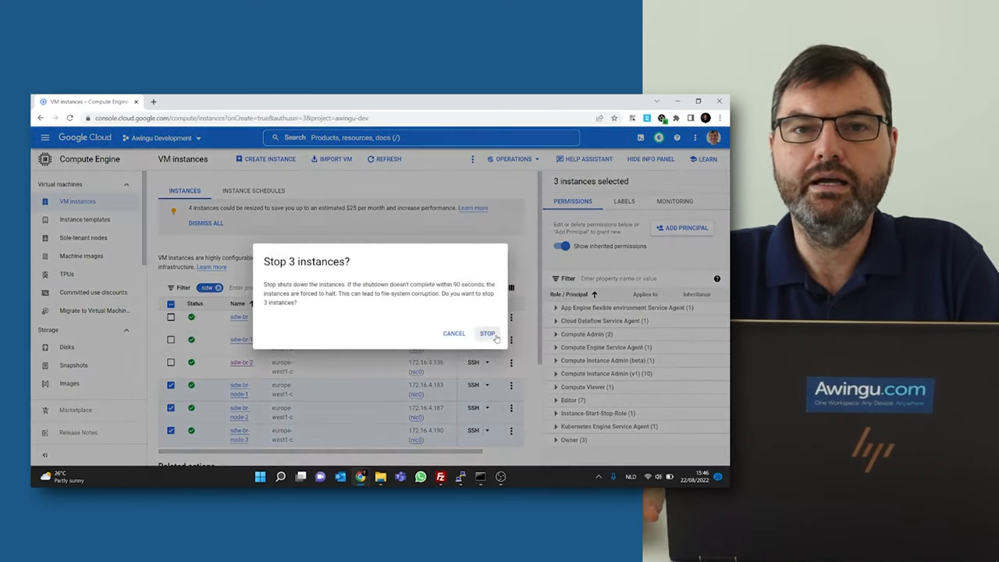
pyautogui.click(487, 334)
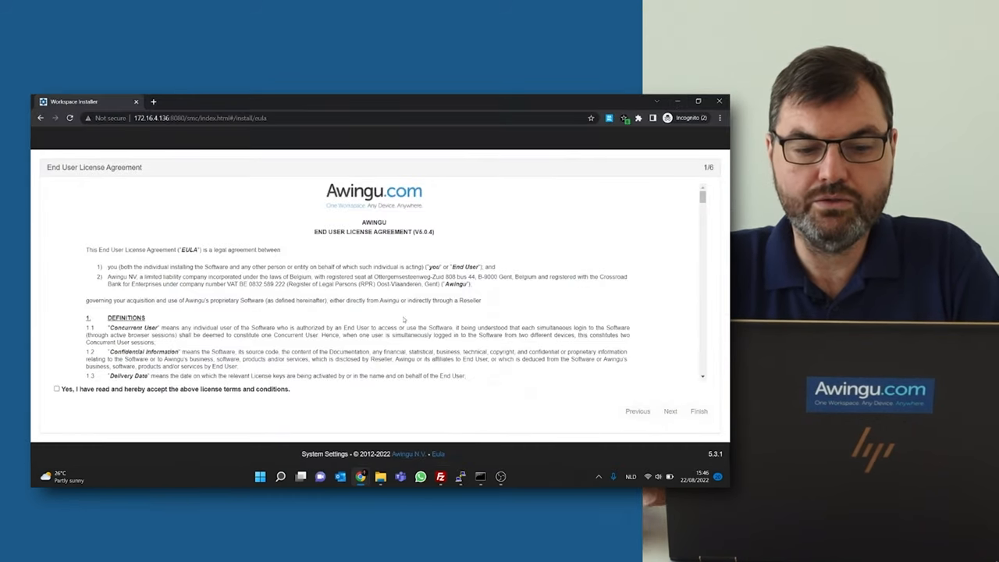
# - Accept the license agreement and continue to the backup restore step
pyautogui.click(56, 387)
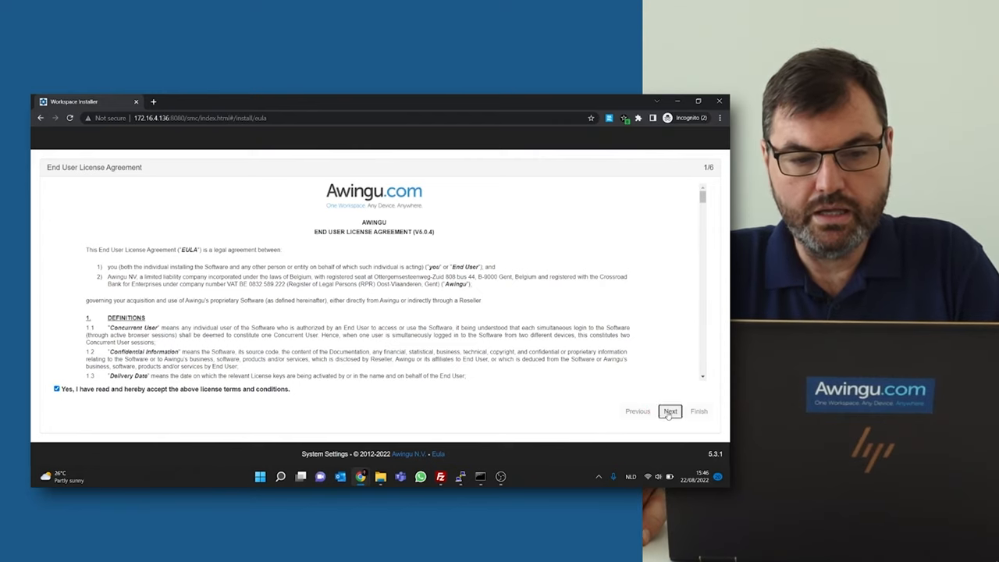
pyautogui.click(670, 412)
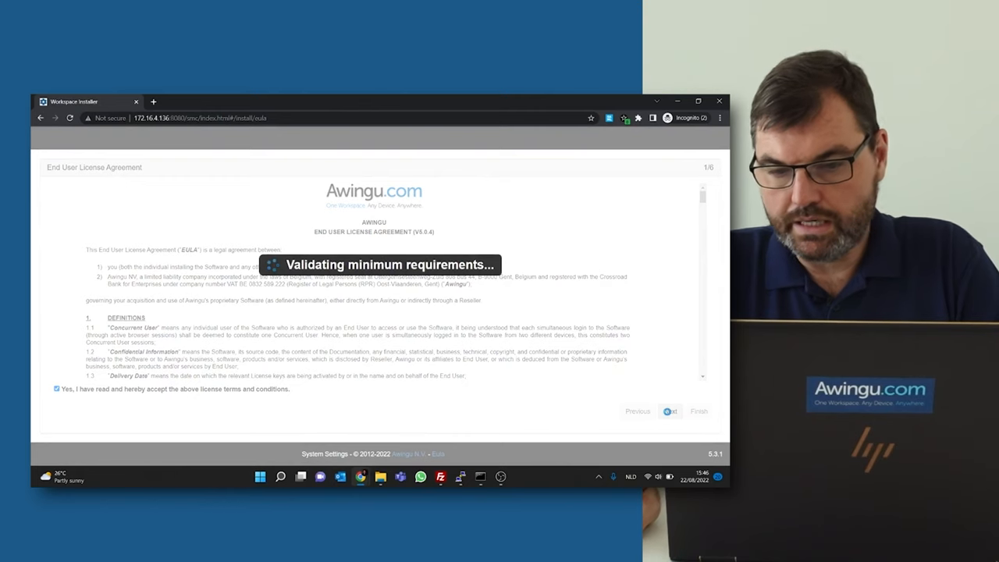
pyautogui.click(670, 412)
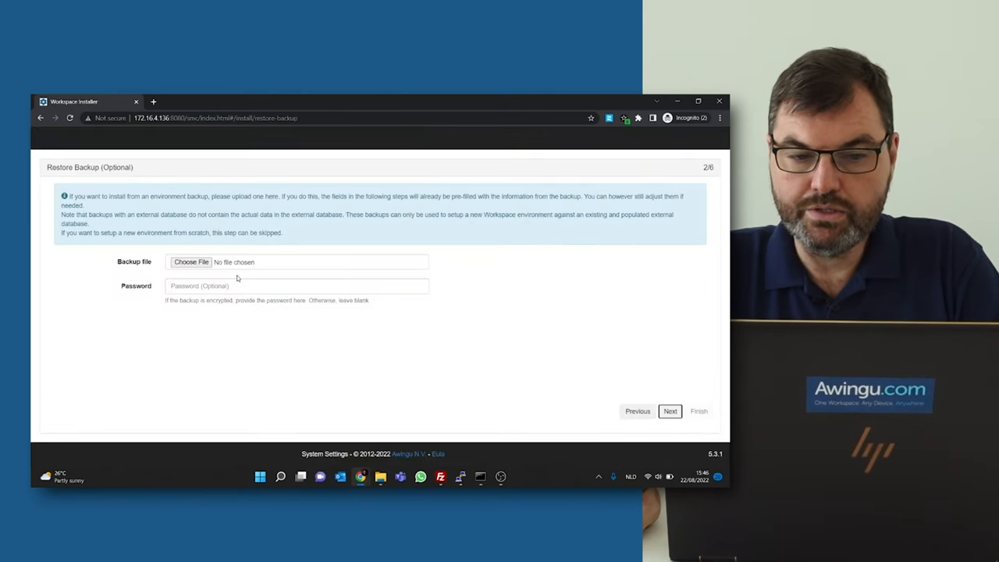
# - Load the downloaded encrypted environment backup with its password and continue
pyautogui.click(190, 262)
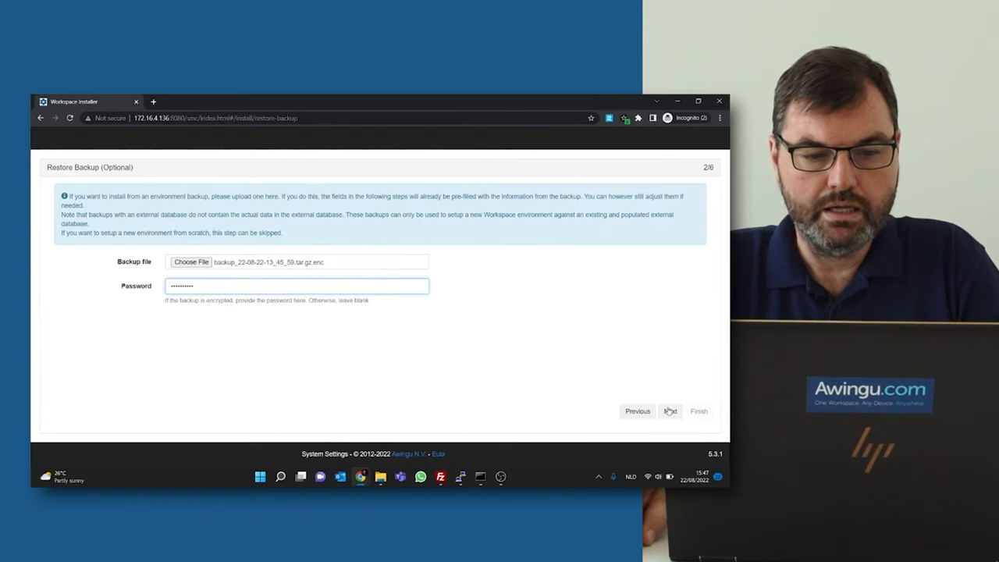
pyautogui.click(669, 412)
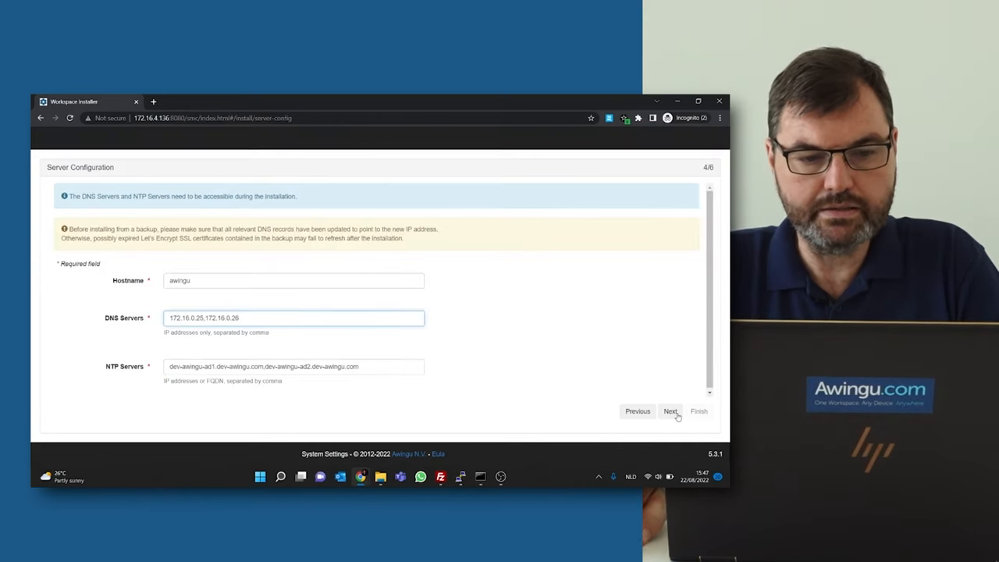
# - Accept the restored server and external PostgreSQL settings, review the Summary and finish to start installing
pyautogui.click(669, 412)
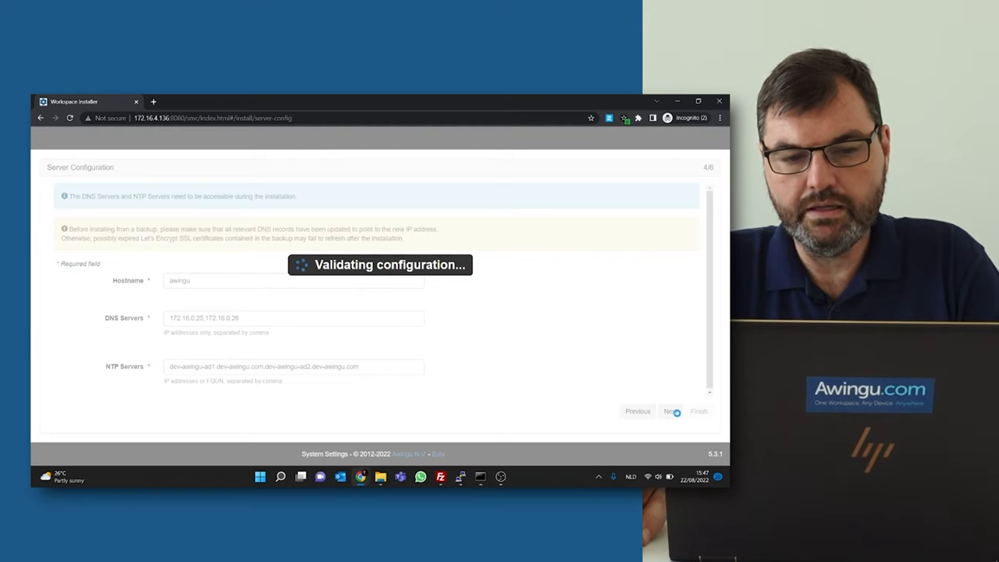
pyautogui.click(670, 412)
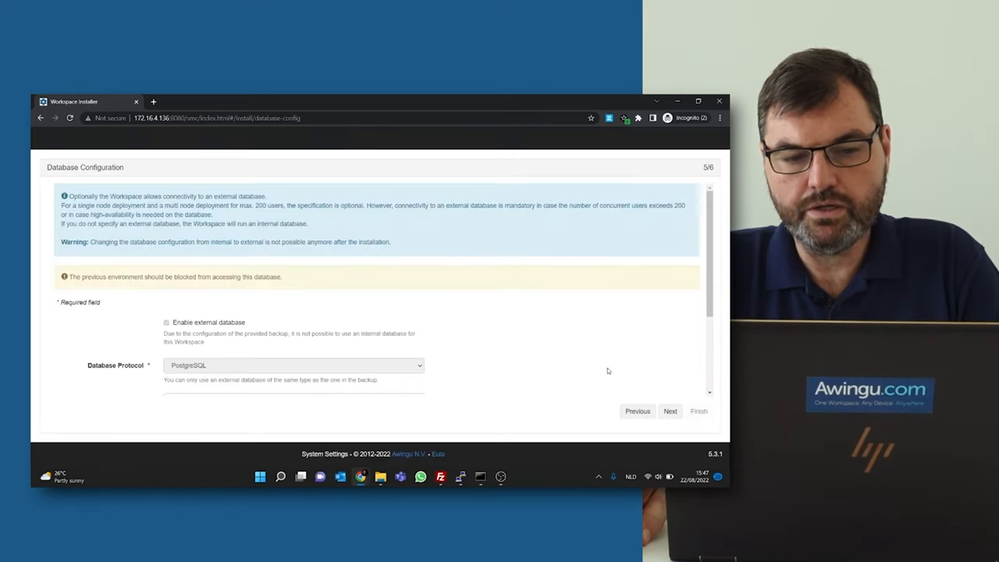
pyautogui.scroll(-3)
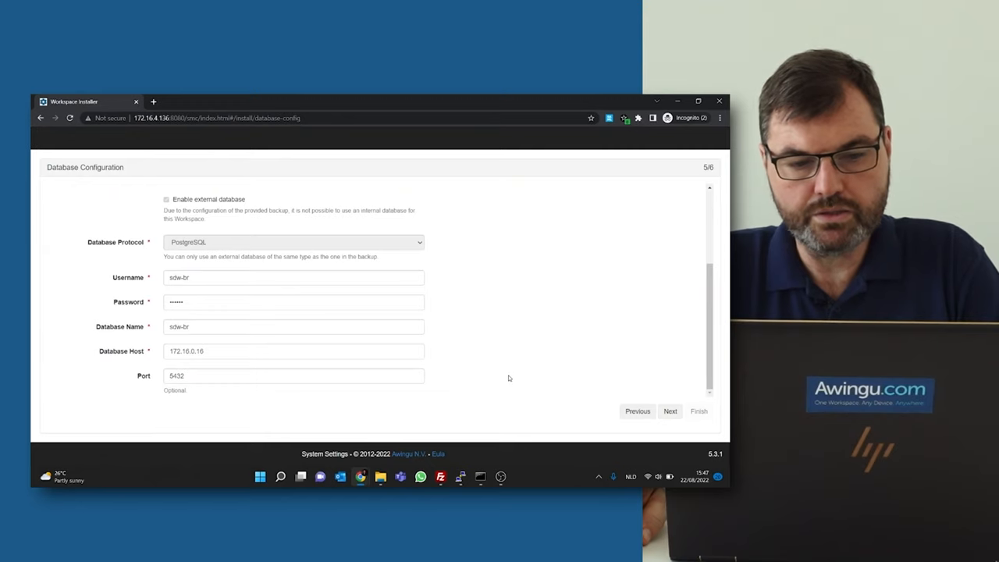
pyautogui.moveTo(671, 412)
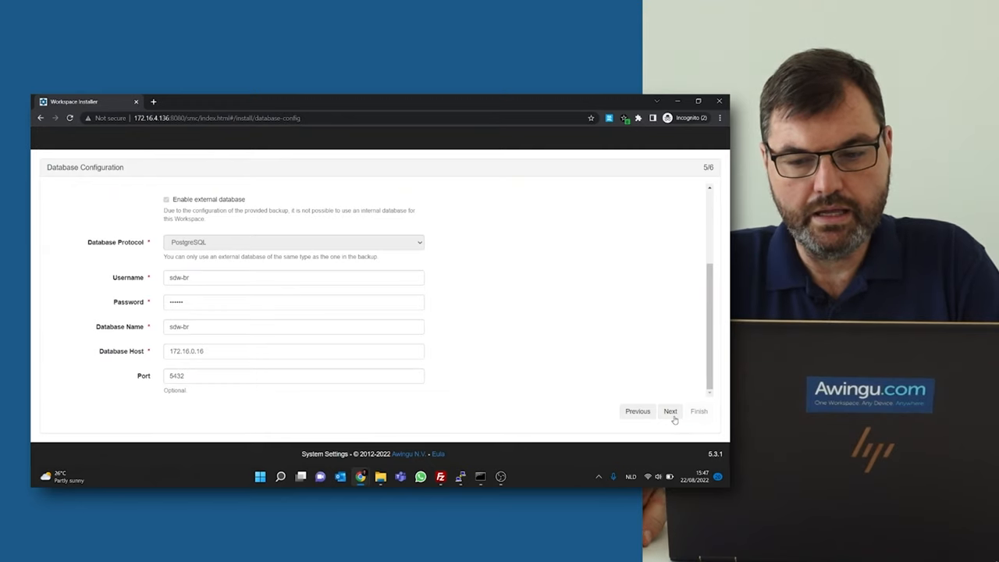
pyautogui.click(670, 412)
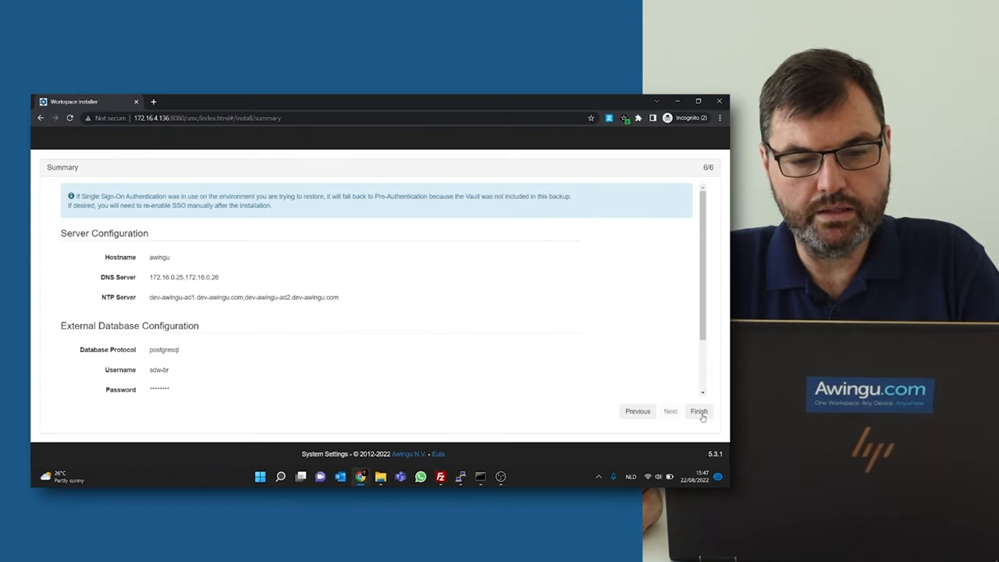
pyautogui.click(698, 412)
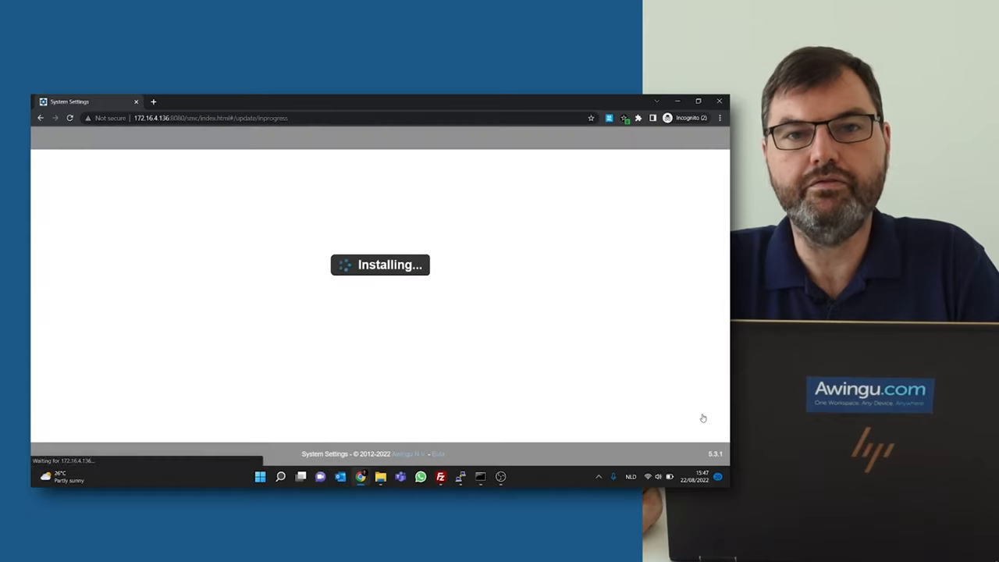